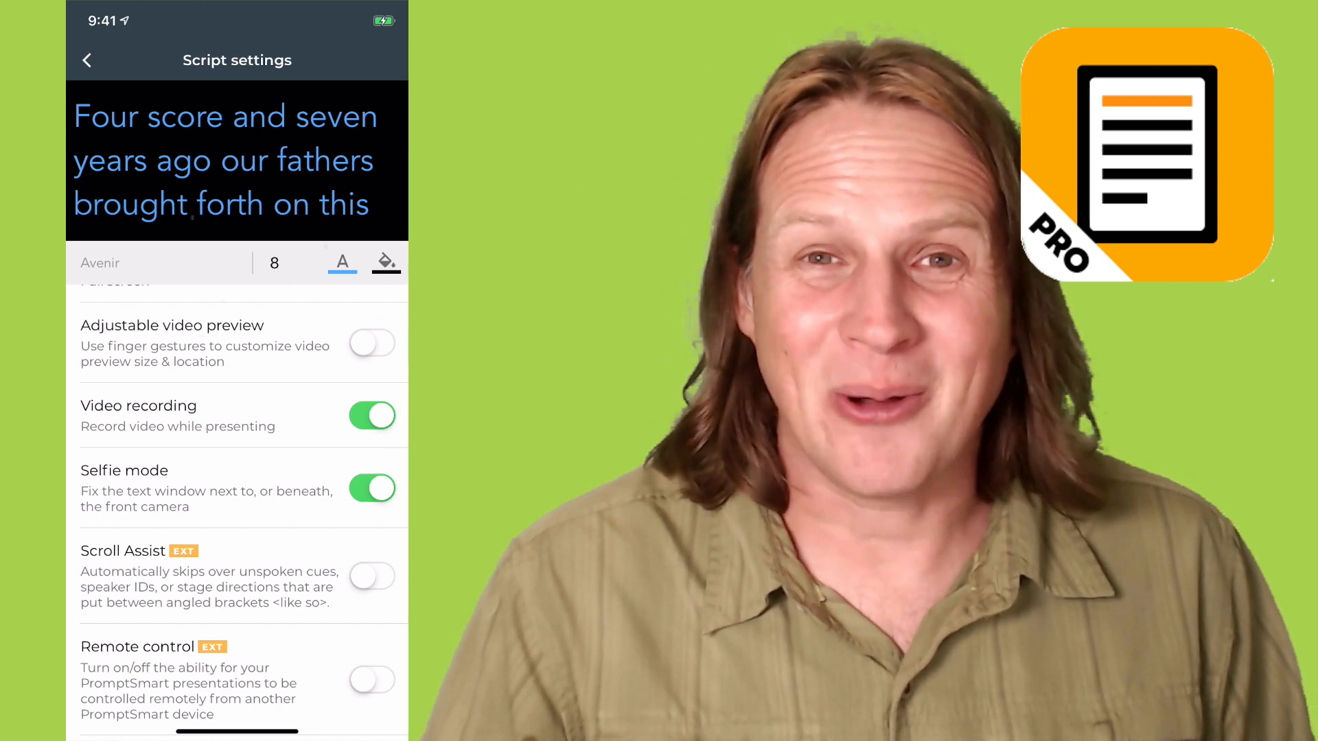
Leave script settings and return to the scripts list with Finest Hour and Gettysburg Address.
{"action": "left_click", "coordinate": [87, 60]}
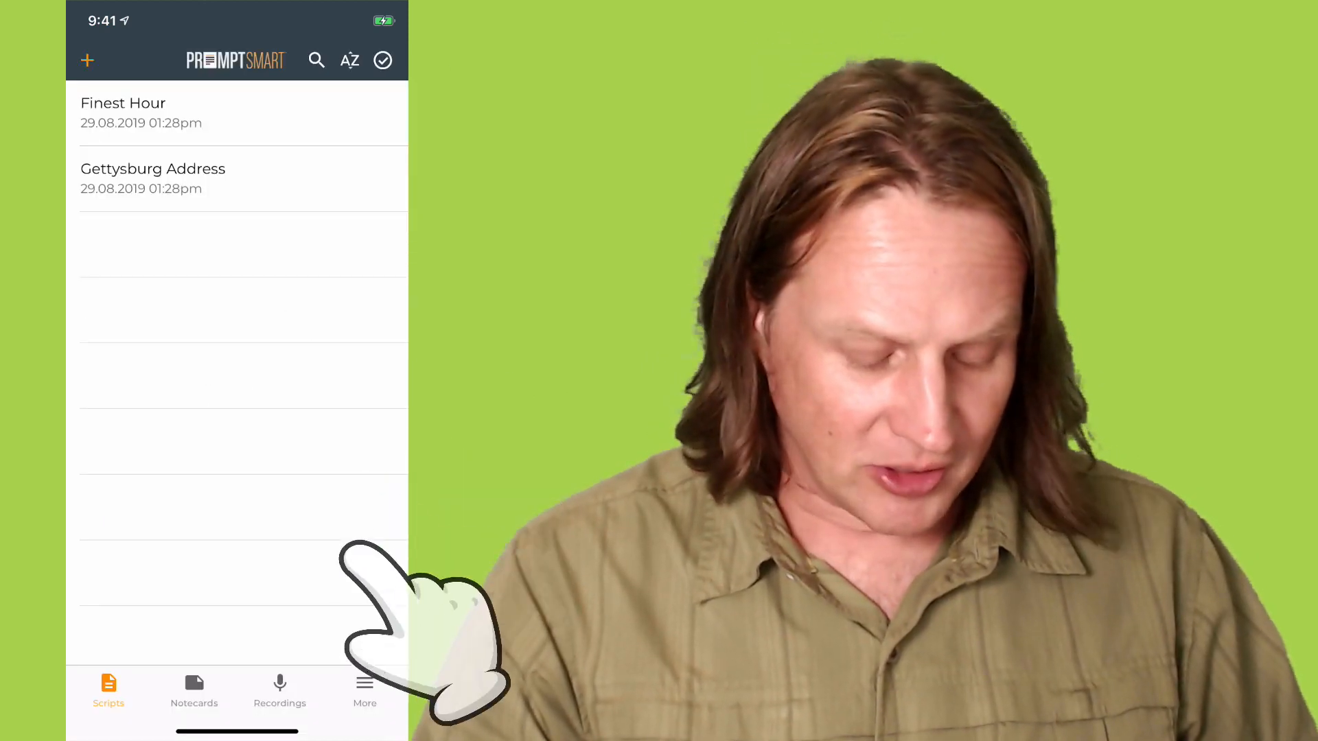
Switch to the Recordings tab to show the Gettysburg Address recording.
{"action": "left_click", "coordinate": [279, 689]}
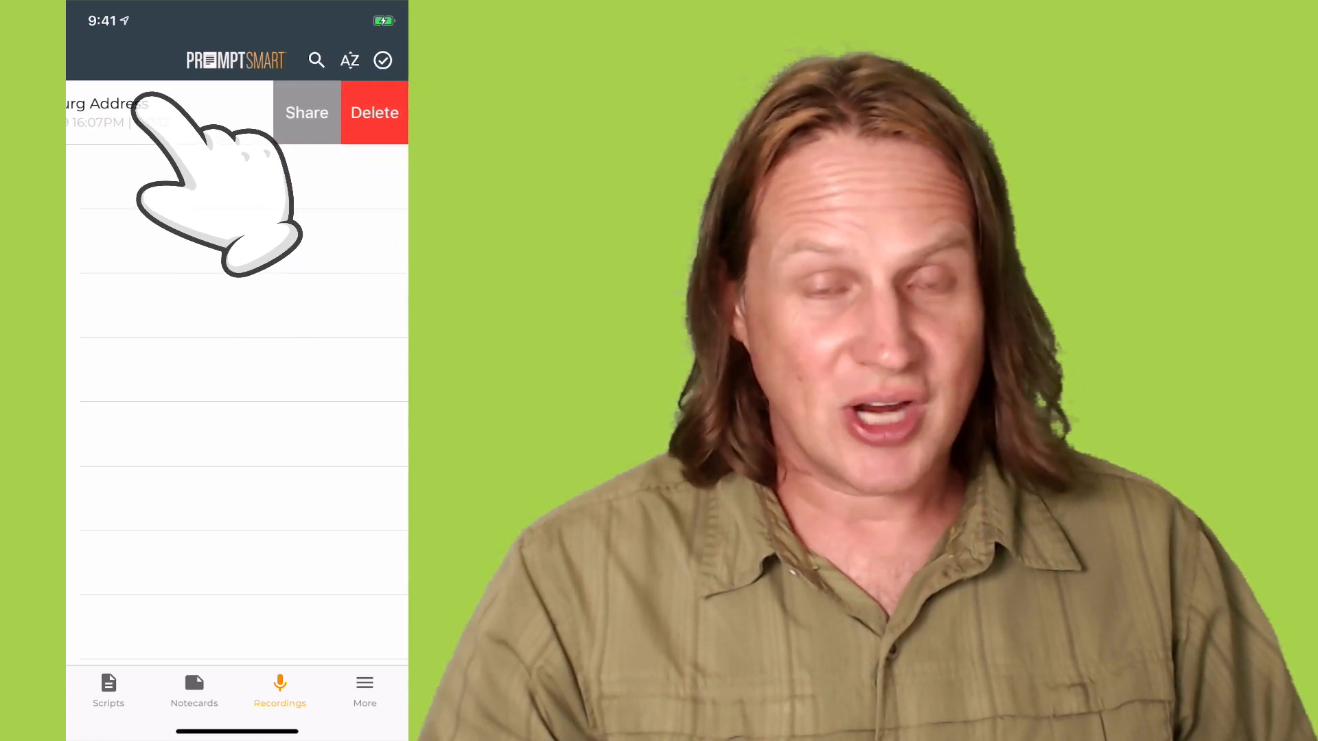
Share the Gettysburg Address recording and choose Save Video from the iOS share sheet.
{"action": "left_click", "coordinate": [307, 112]}
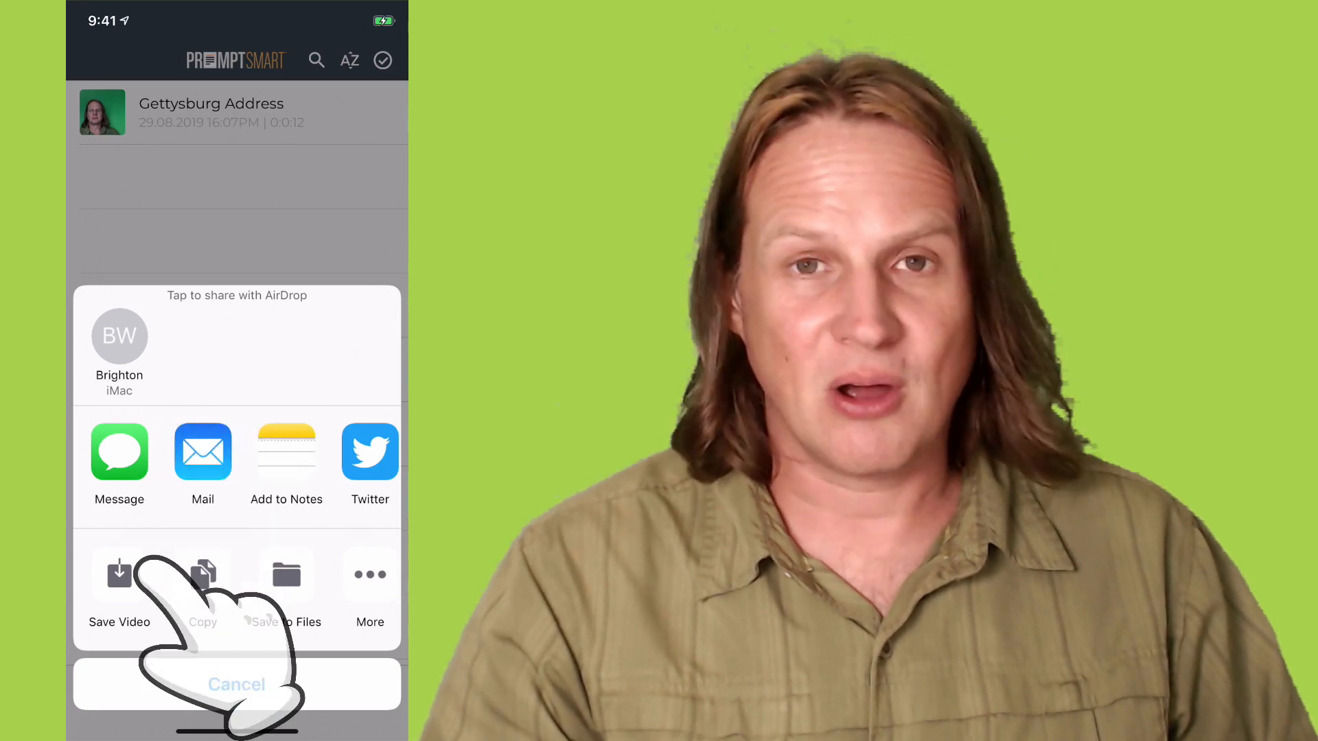
{"action": "left_click", "coordinate": [236, 684]}
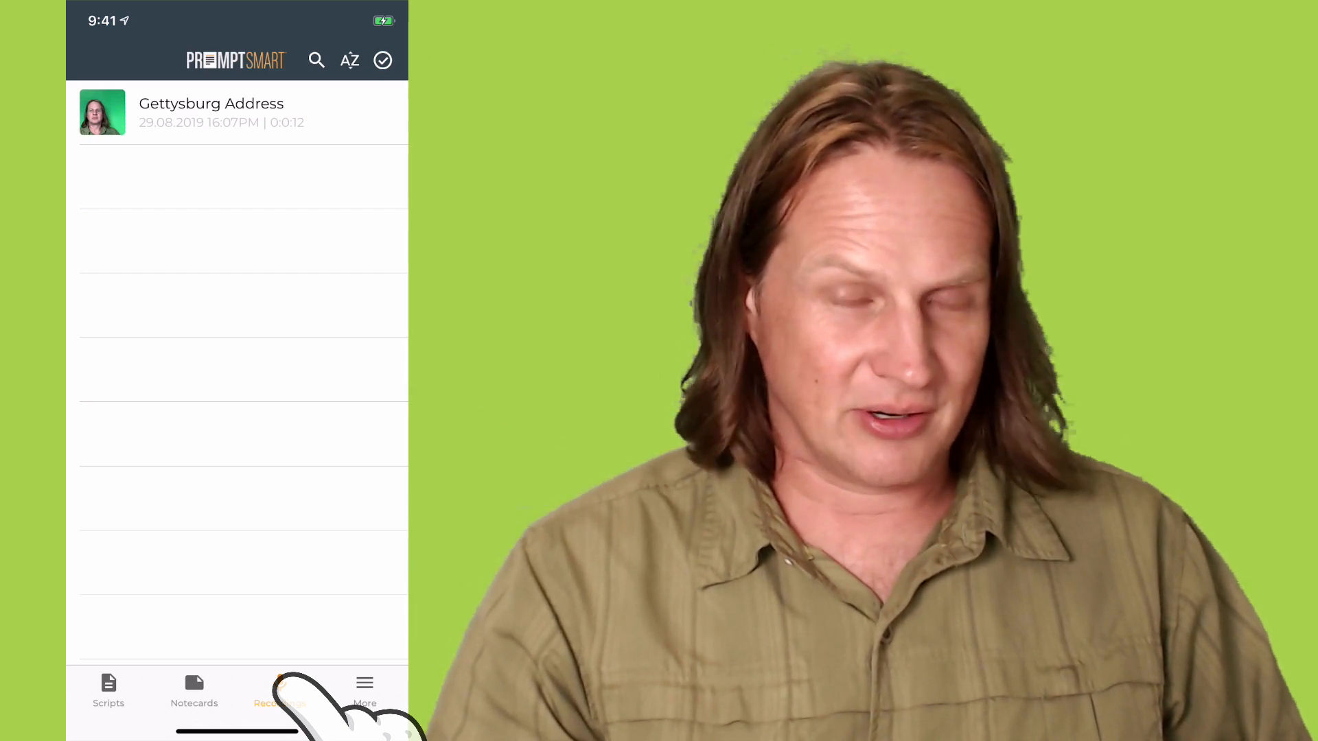
{"action": "left_click", "coordinate": [279, 689]}
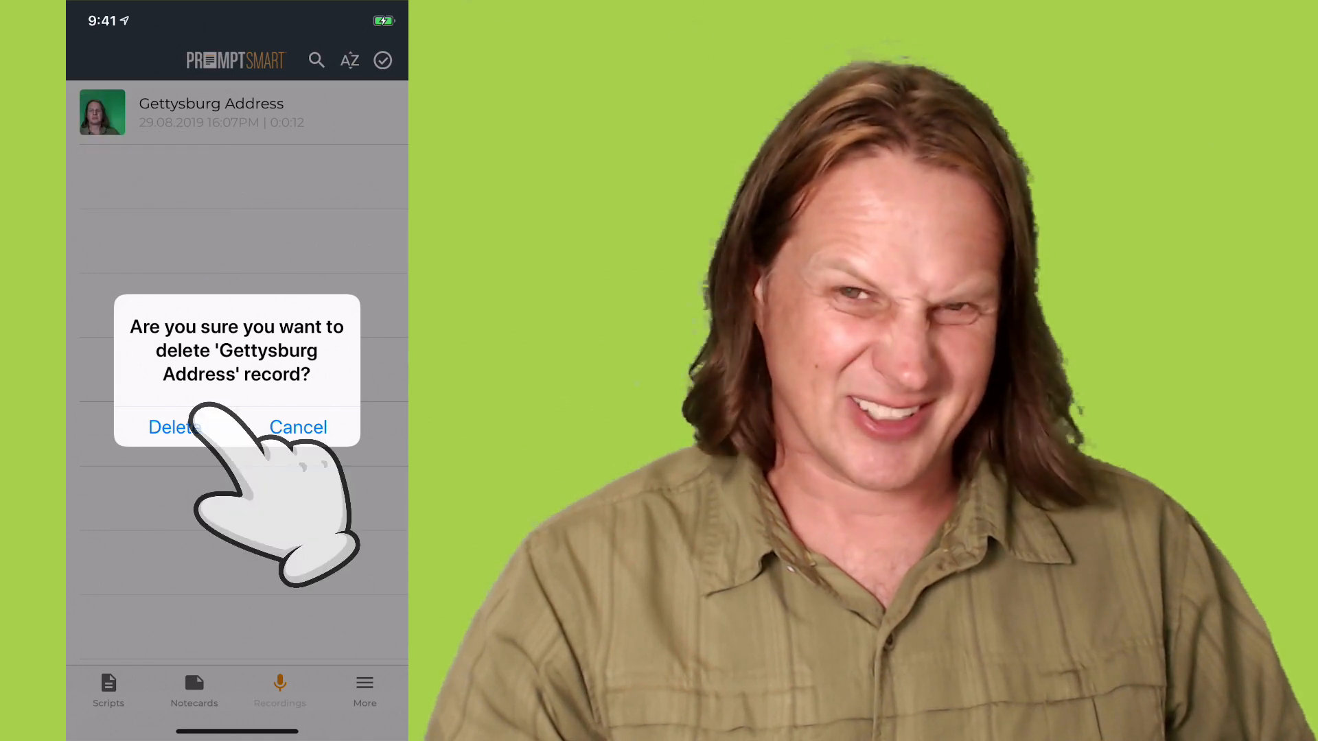
{"action": "left_click", "coordinate": [297, 427]}
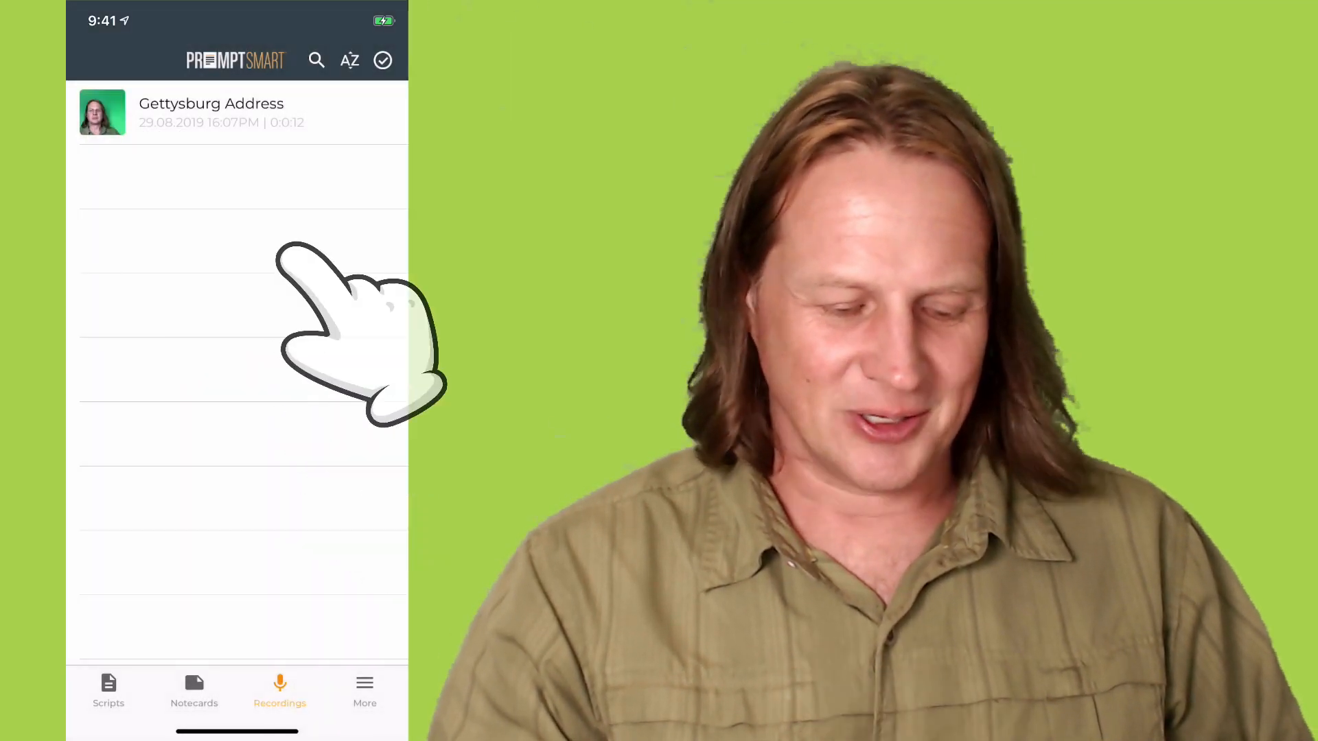